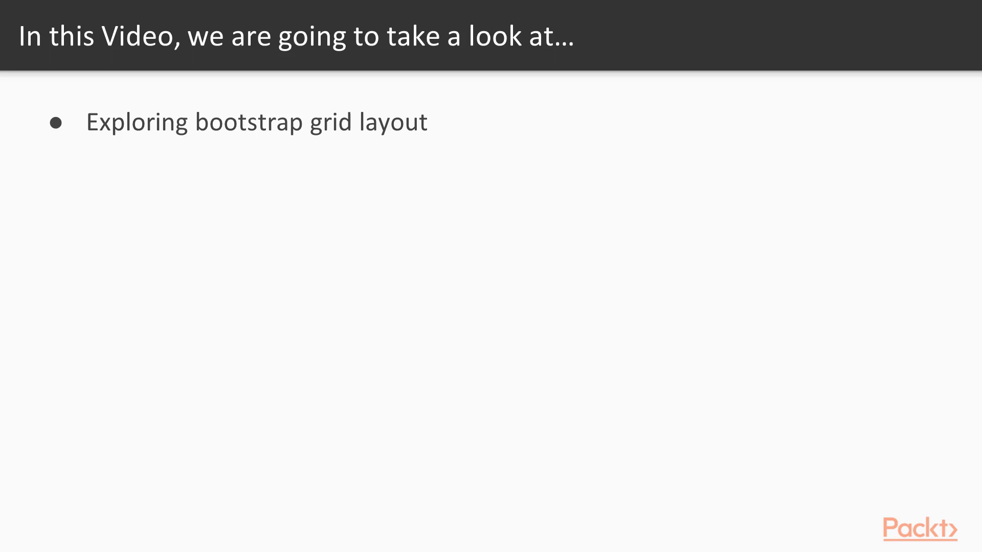
# Step: Advance to the 'Bootstrap Grid Layout: Column' slide showing column widths in percentage
pyautogui.press('Right')
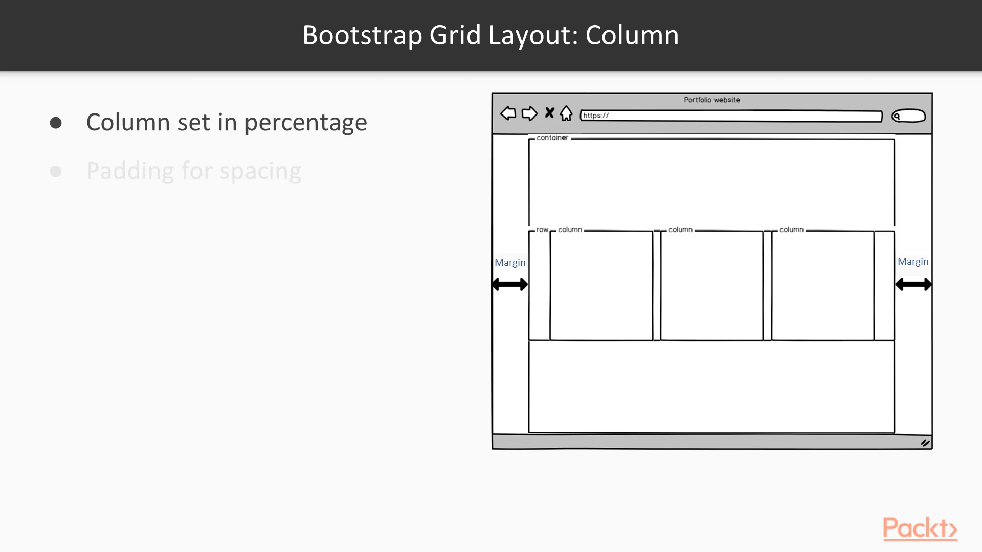
# Step: Advance past the Container Fluid slide to the 'Bootstrap Utilities: Text' slide
pyautogui.press('Right')
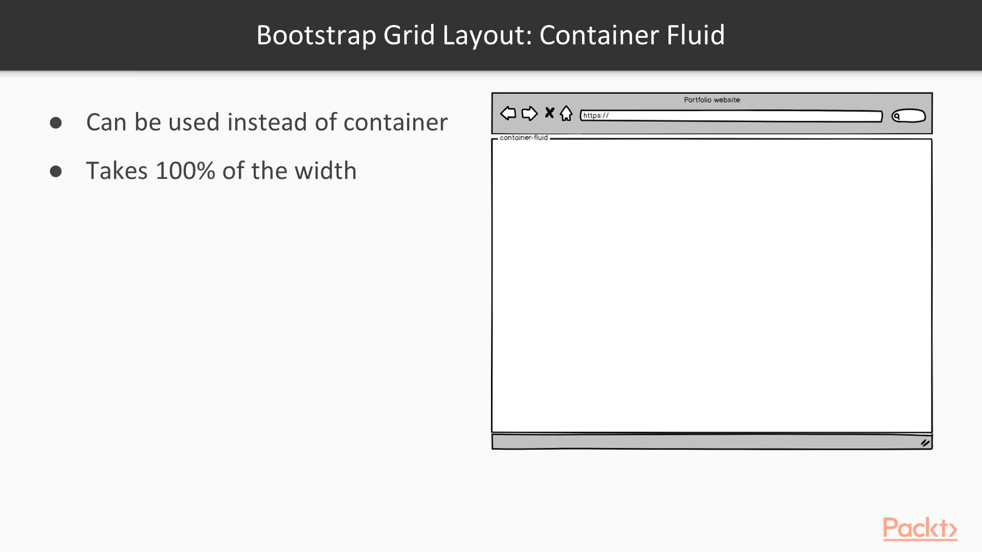
pyautogui.press('Right')
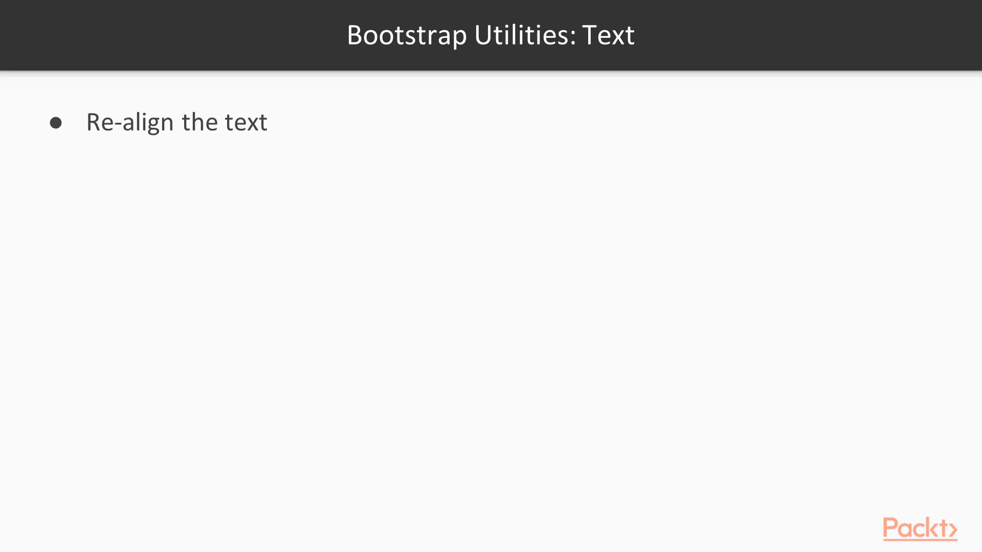